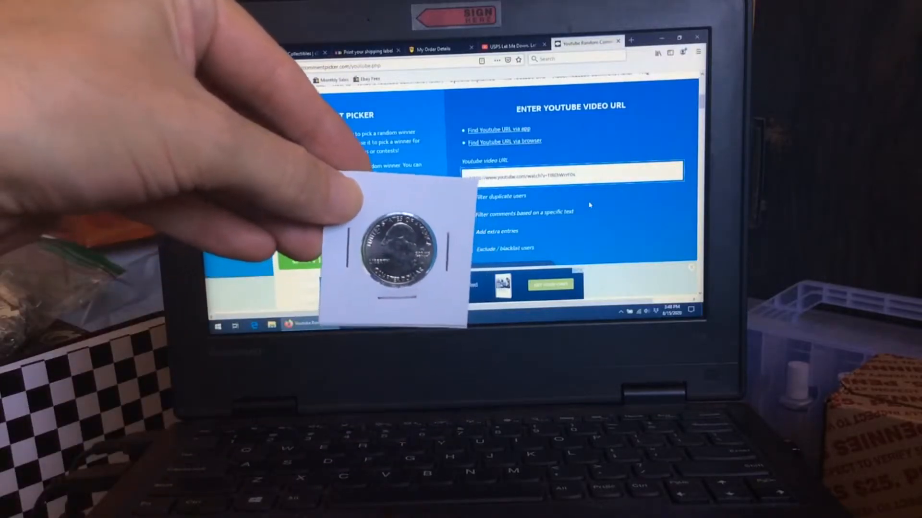
- Turn on 'Filter duplicate users' for the entered YouTube video link
left_click(468, 197)
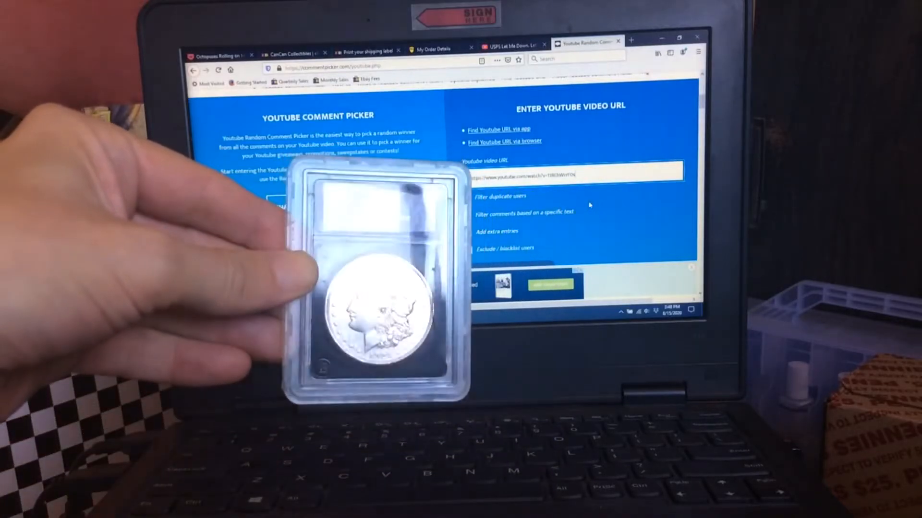
left_click(467, 197)
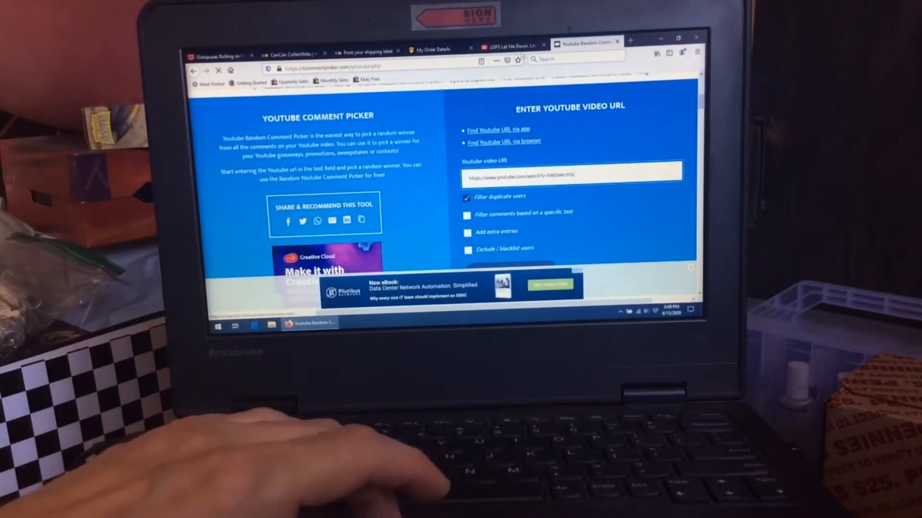
left_click(505, 46)
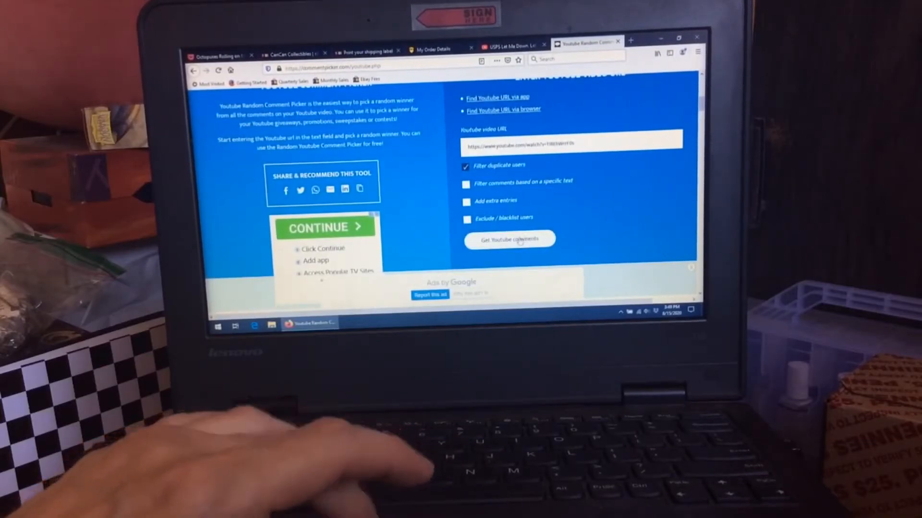
- Fetch the video's comments, check the 40 unique commenters, then fetch again
left_click(509, 240)
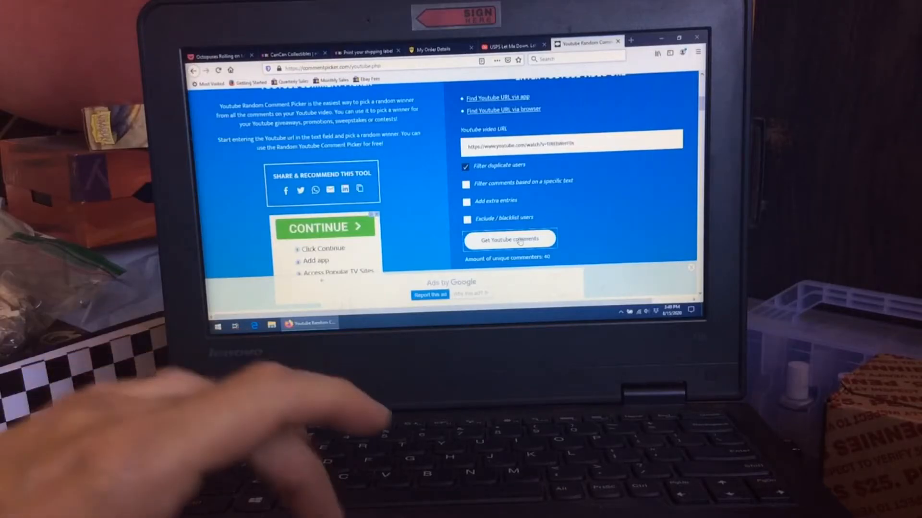
scroll("down", 3)
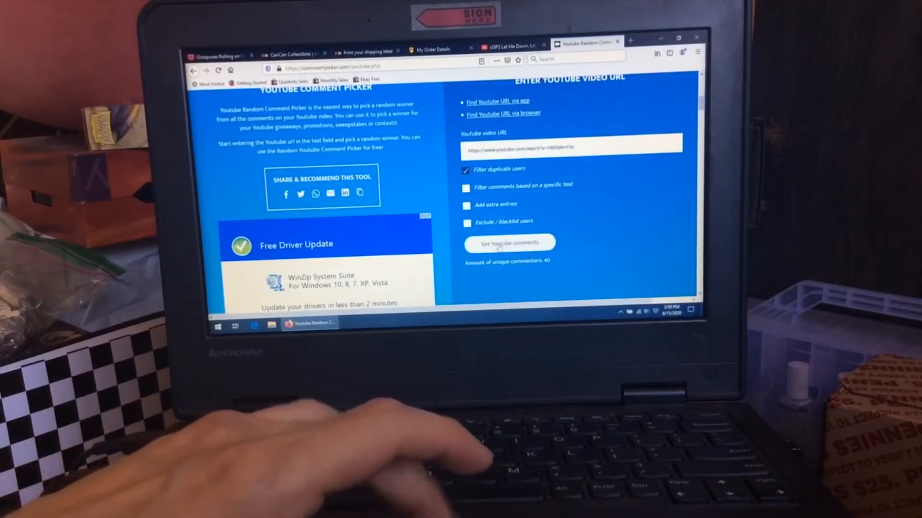
left_click(508, 243)
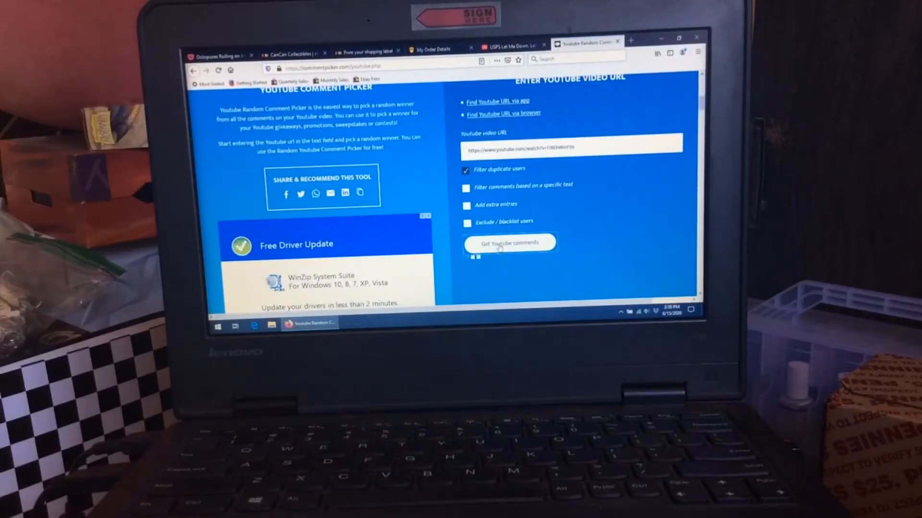
- Start the raffle to draw a random winner and show their comment
left_click(509, 243)
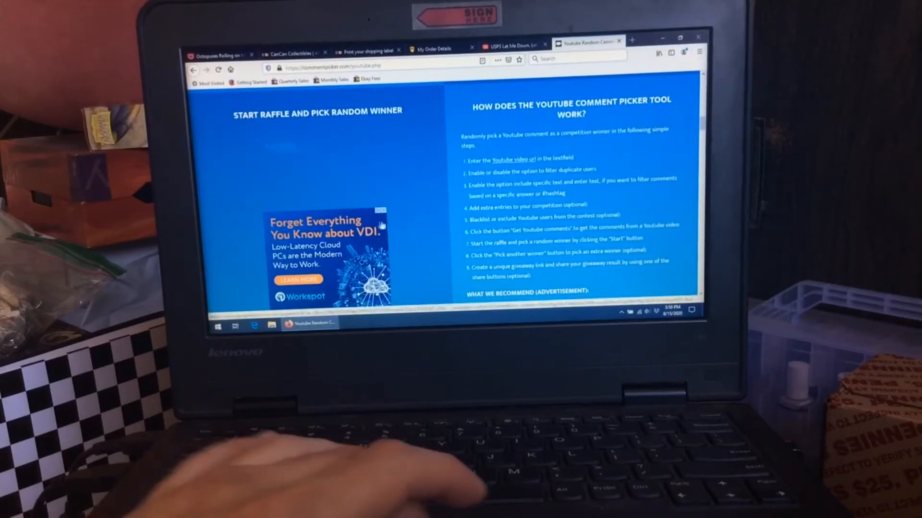
left_click(317, 141)
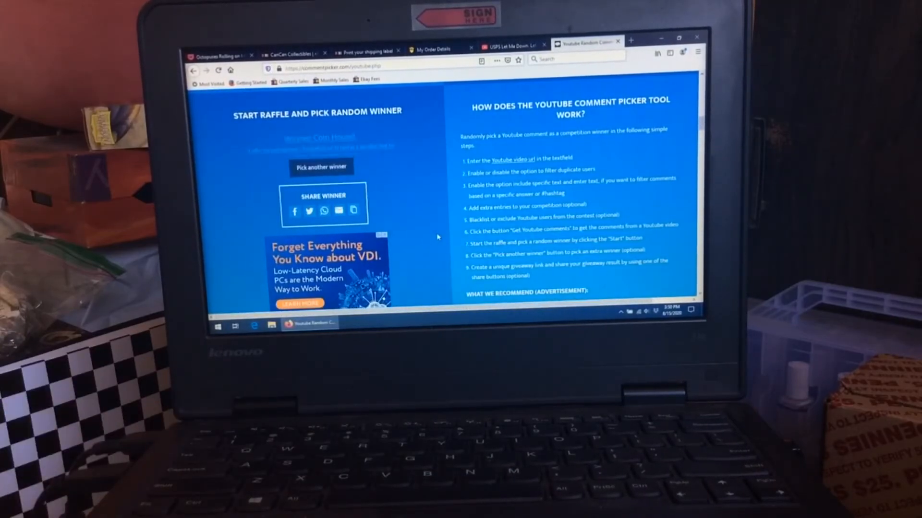
left_click(321, 167)
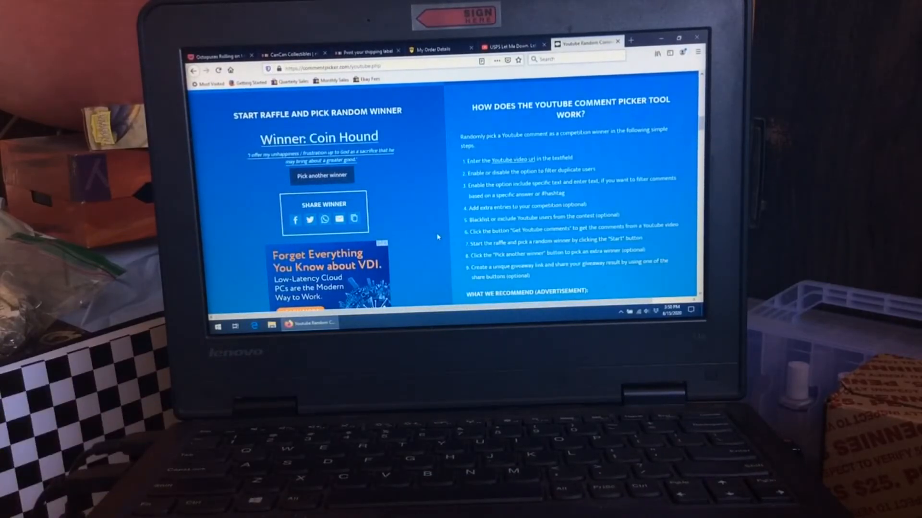